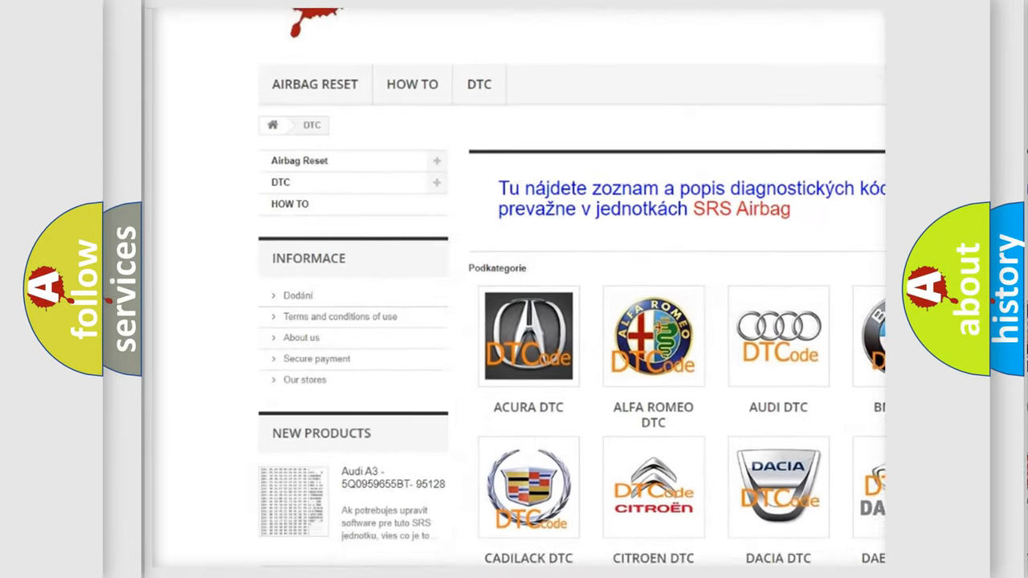
scroll("down", 3)
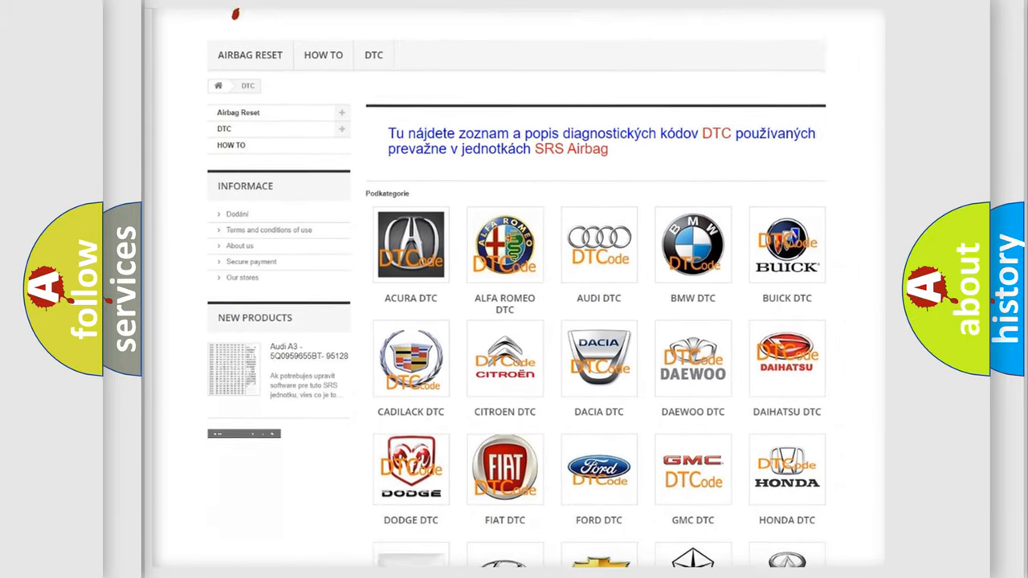
scroll("down", 3)
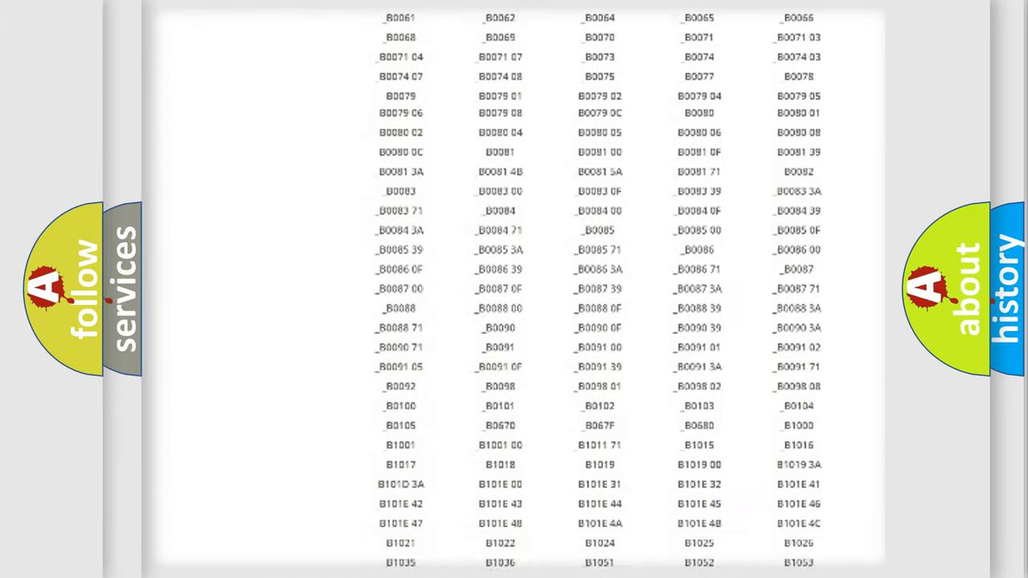
scroll("up", 3)
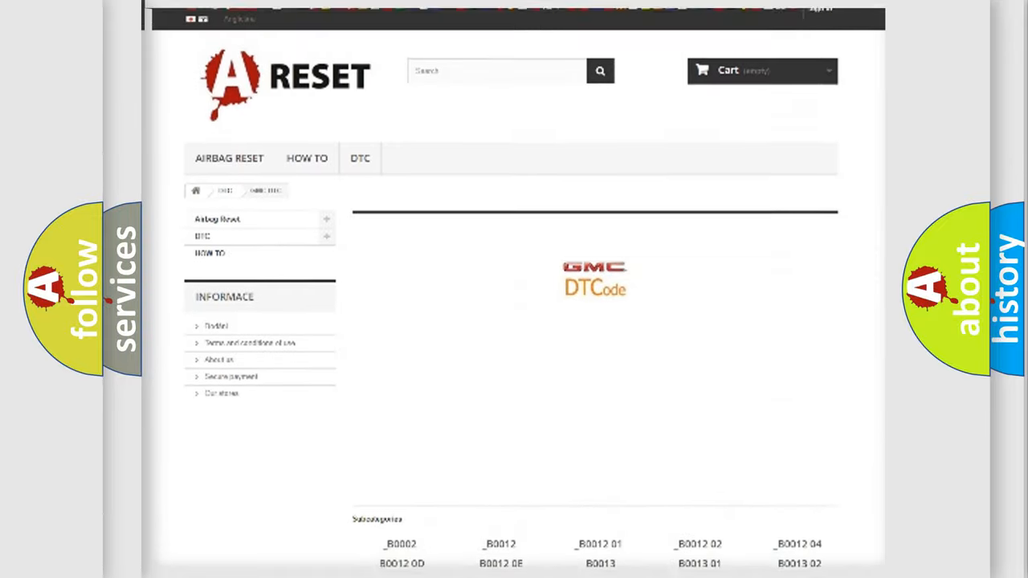